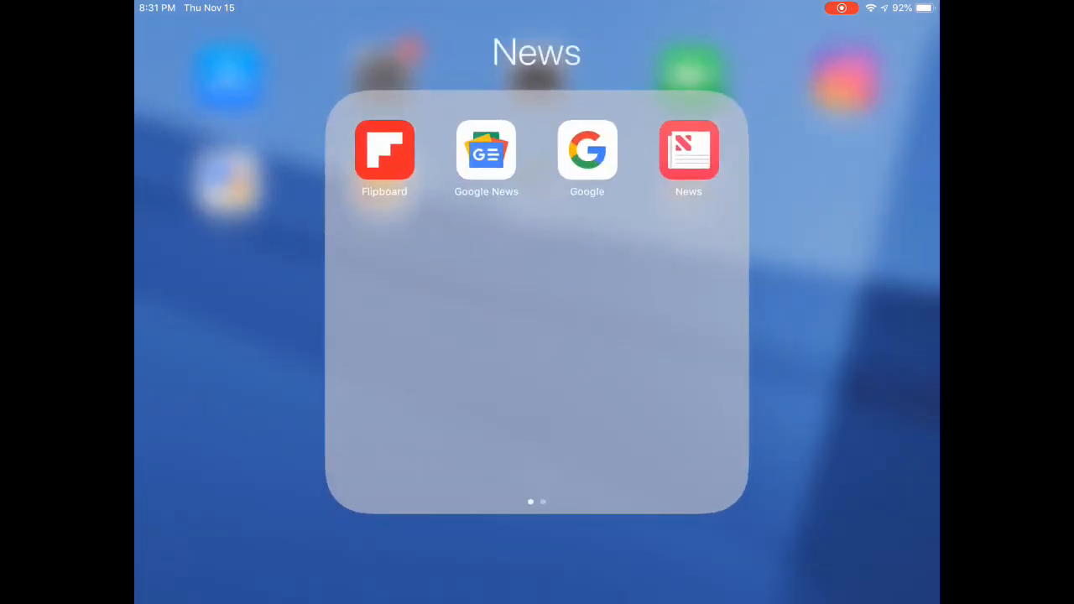
# Preview the News, Business and Social dock folders in turn, returning to the home screen
pyautogui.hscroll(-3)
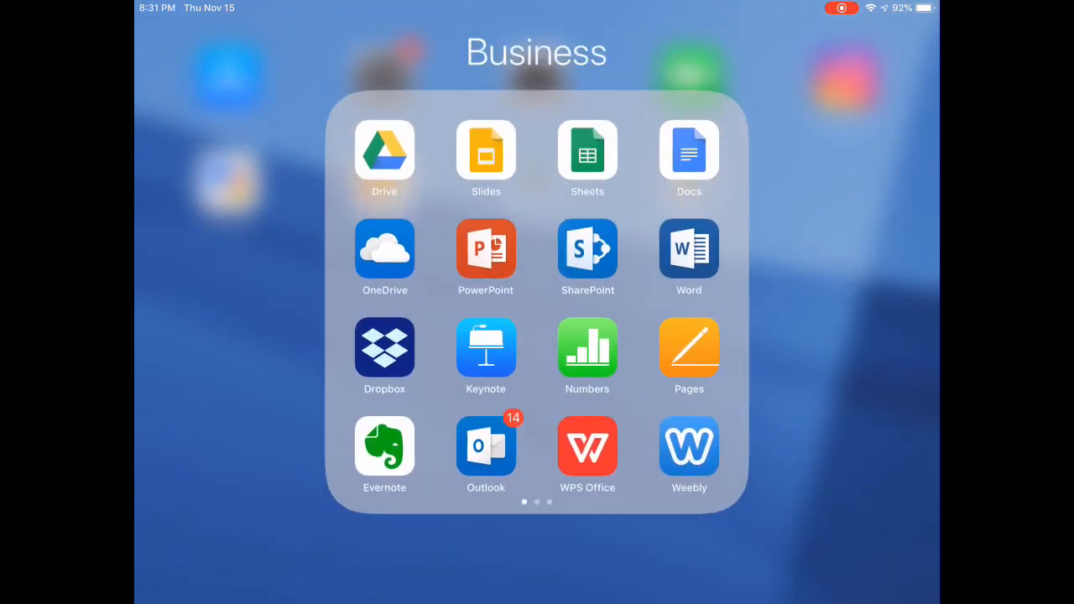
pyautogui.hscroll(-3)
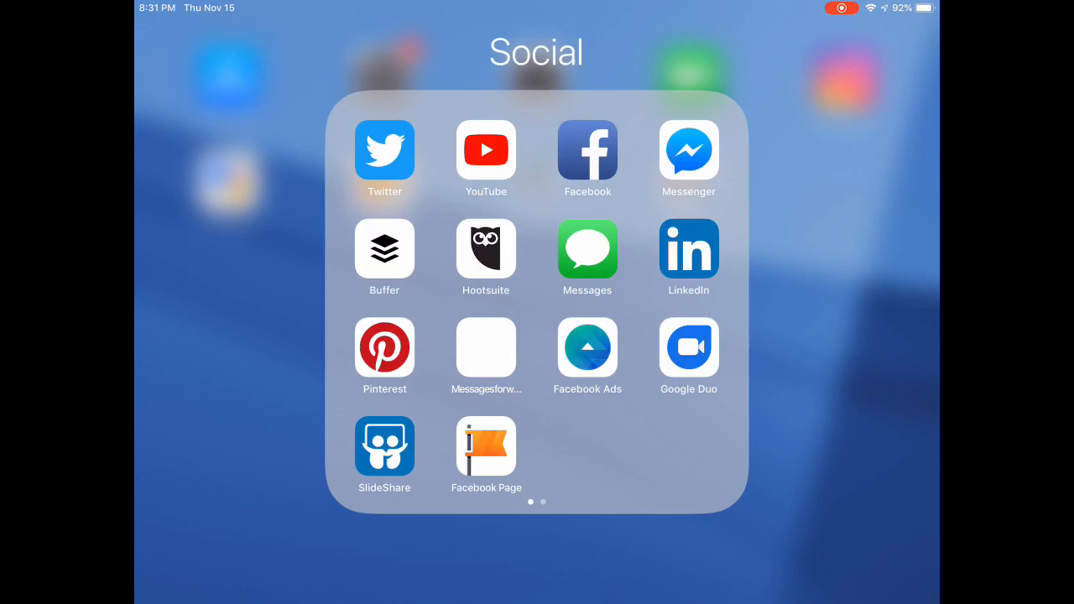
pyautogui.hscroll(-3)
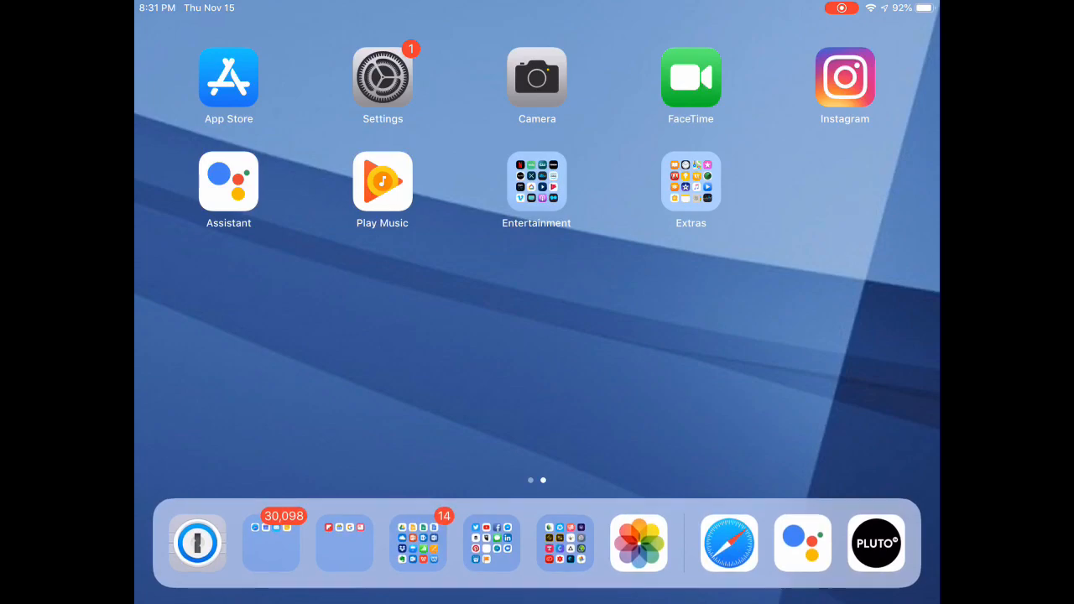
# Launch Safari from the dock in Split View beside the Twitter timeline
pyautogui.click(722, 543)
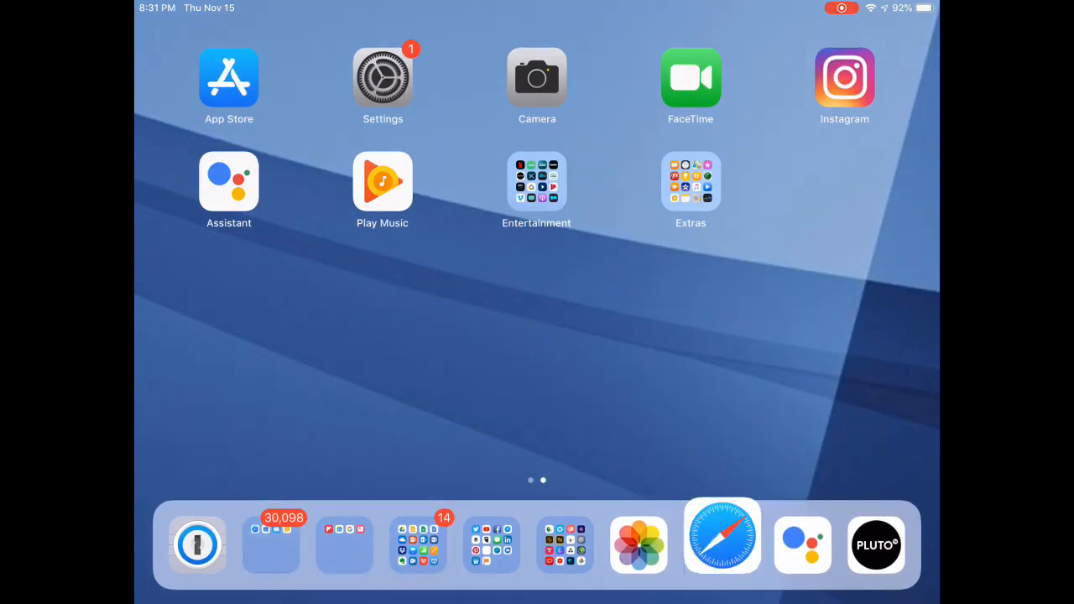
pyautogui.click(722, 543)
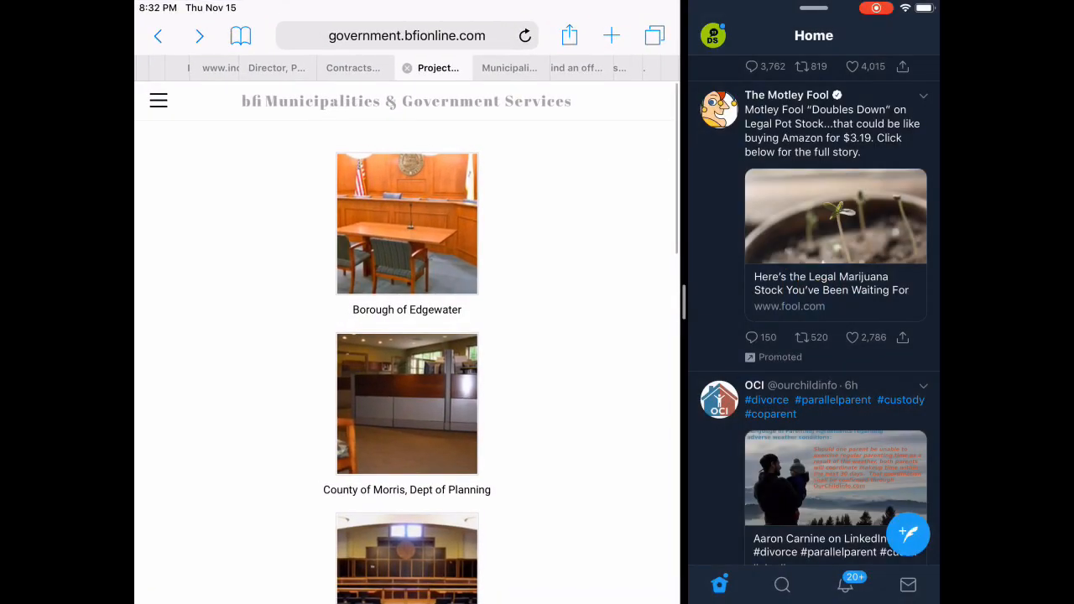
# Scroll down the services project list and drag Google News out of the News folder
pyautogui.scroll(-3)
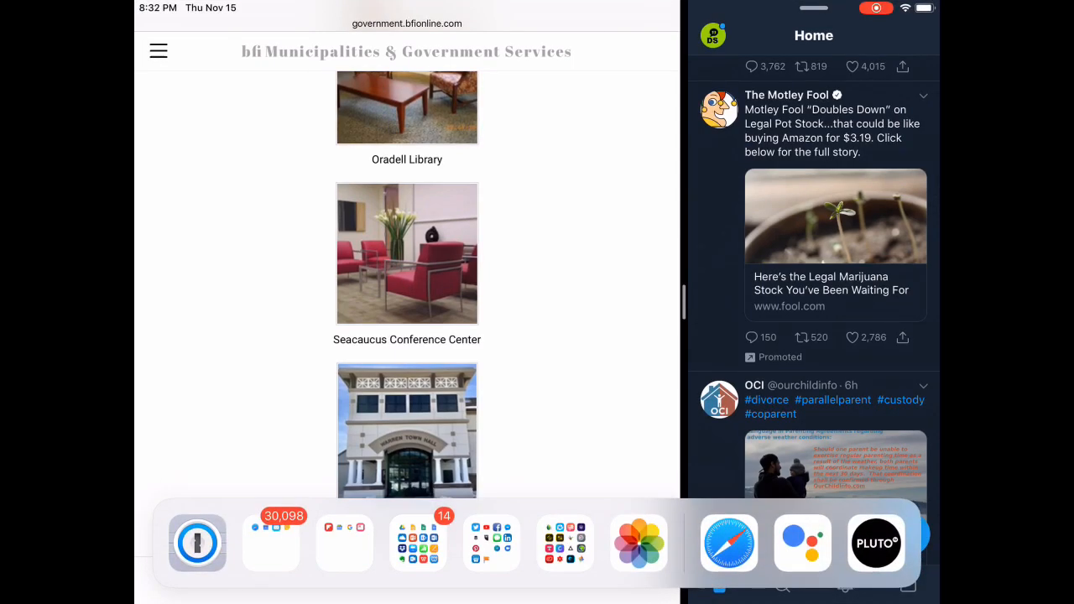
pyautogui.click(344, 543)
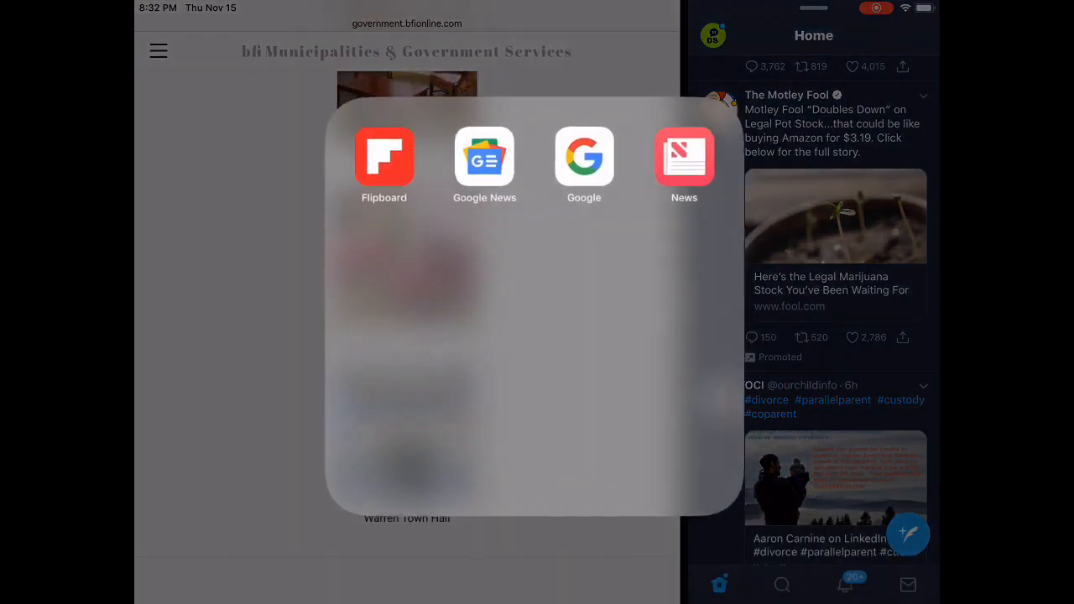
pyautogui.moveTo(484, 158); pyautogui.dragTo(195, 222)
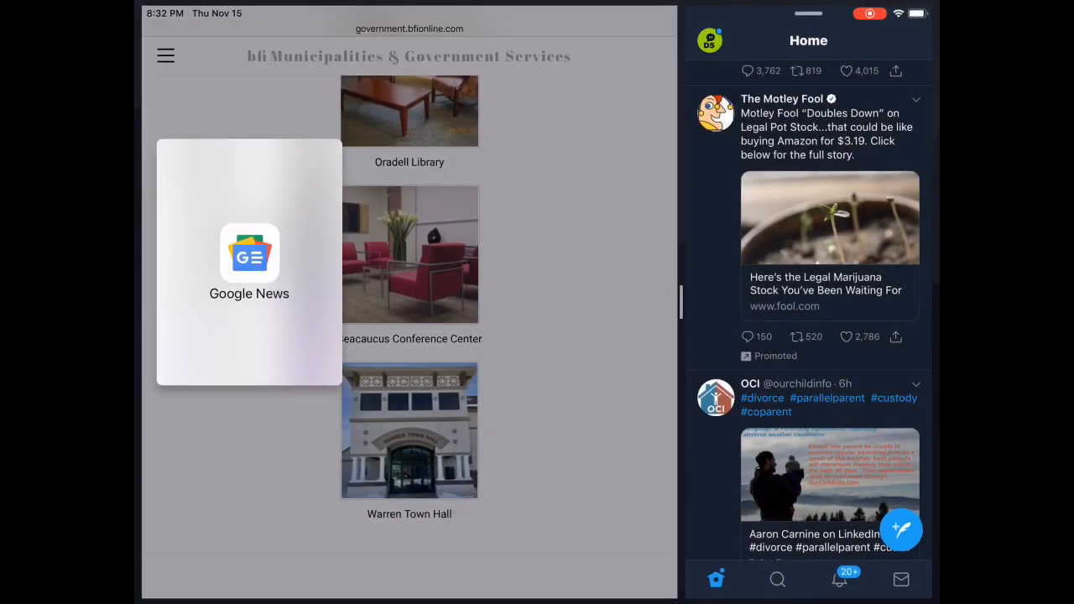
# Drop Google News over the Split View alongside Safari and Twitter
pyautogui.click(249, 255)
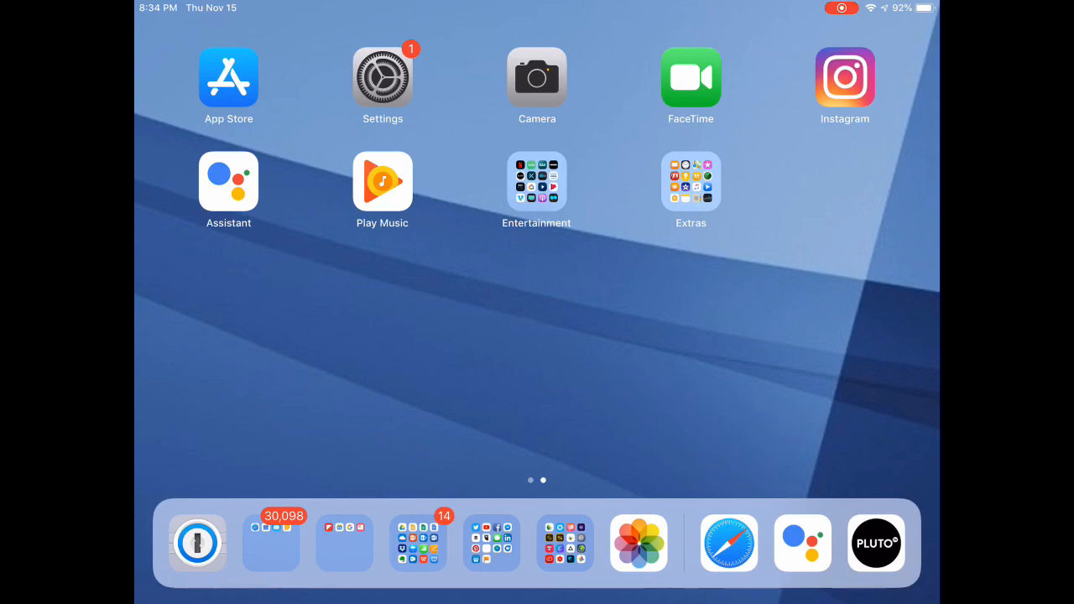
pyautogui.click(537, 179)
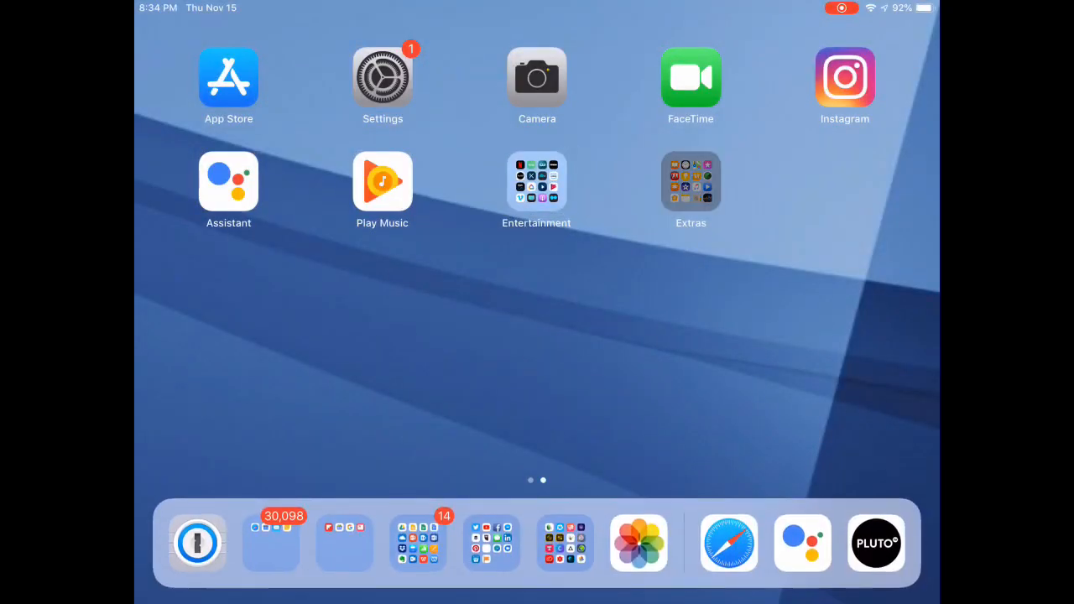
pyautogui.click(691, 181)
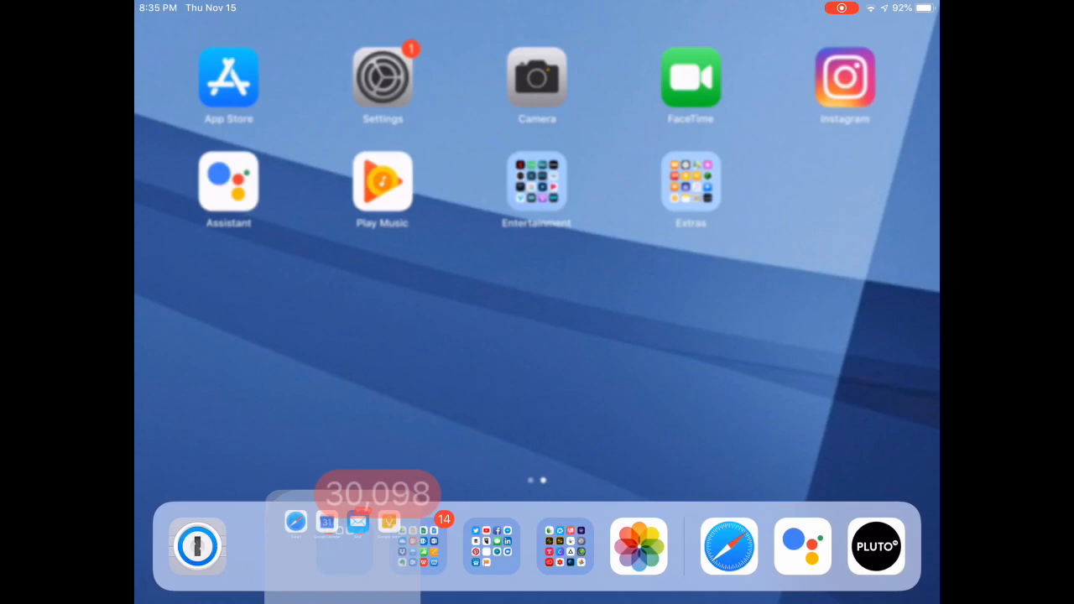
pyautogui.click(344, 546)
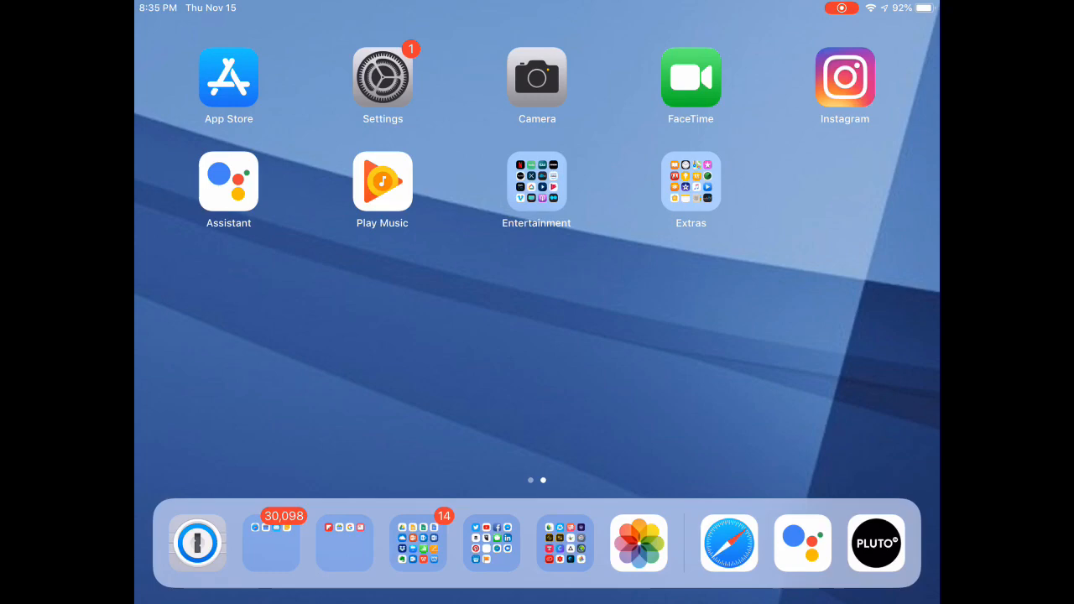
pyautogui.click(537, 178)
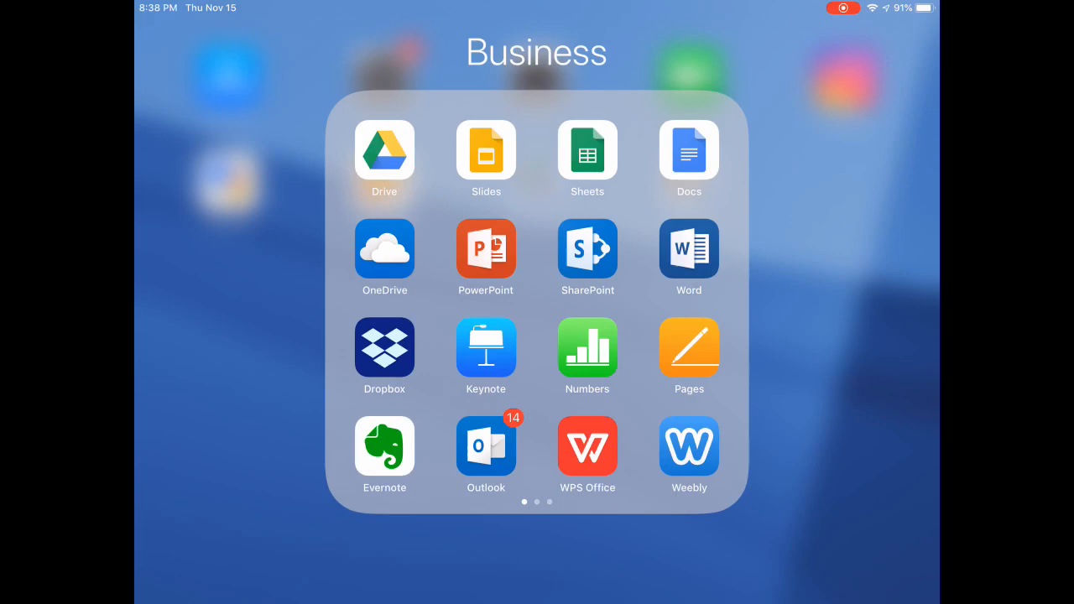
# Launch WPS Office from the Business folder to show its Recent Documents list
pyautogui.click(587, 446)
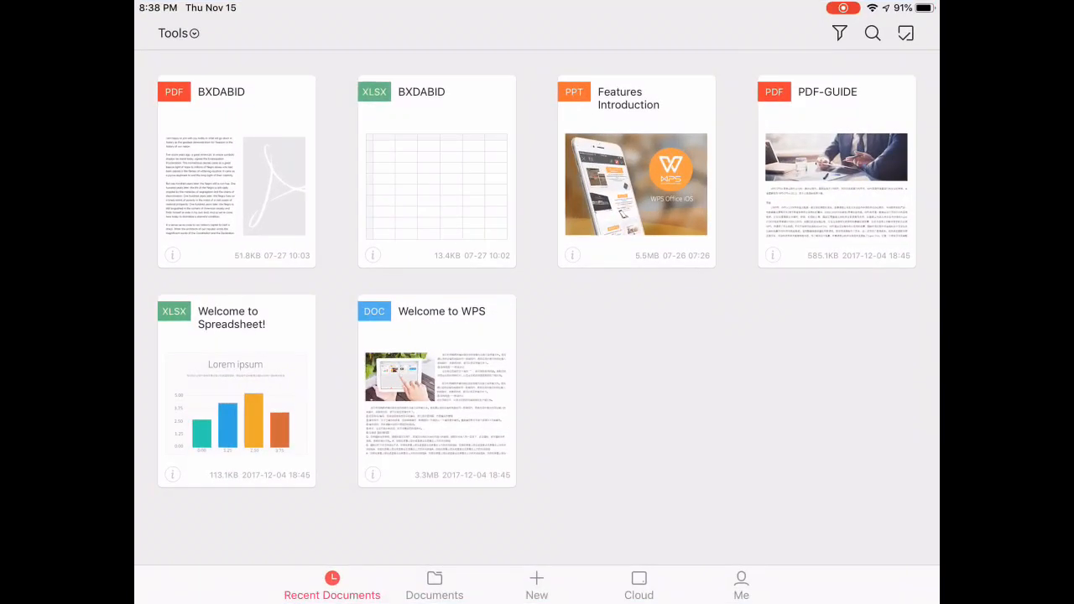